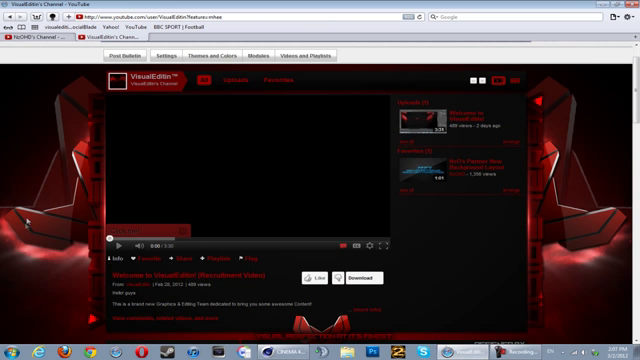
{"action": "mouse_move", "coordinate": [42, 240]}
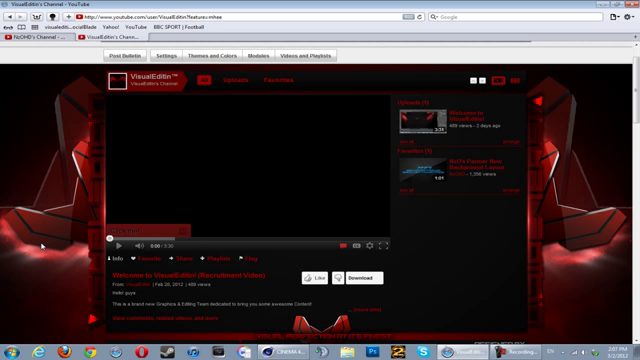
{"action": "mouse_move", "coordinate": [42, 243]}
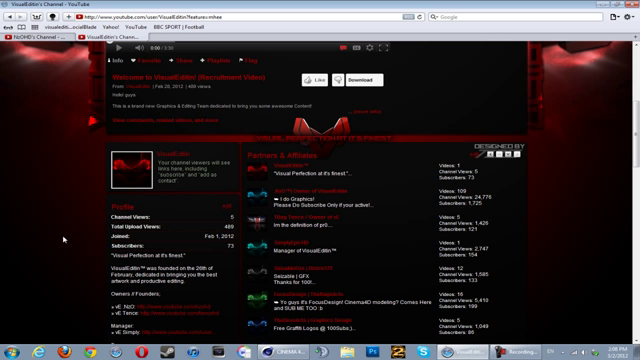
Step: Add a Rectangle spline, rounded with width 400, height 233 and radius 69.5
{"action": "scroll", "scroll_direction": "down", "scroll_amount": 3}
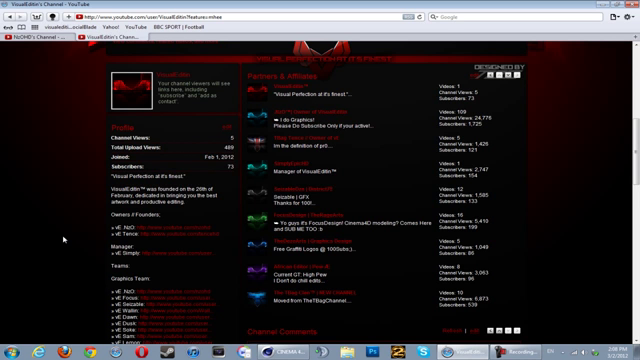
{"action": "scroll", "scroll_direction": "down", "scroll_amount": 3}
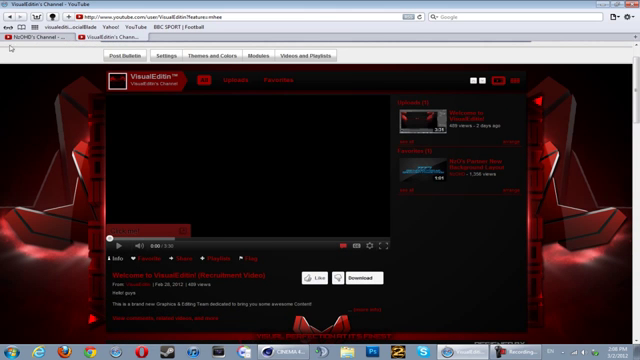
{"action": "mouse_move", "coordinate": [33, 182]}
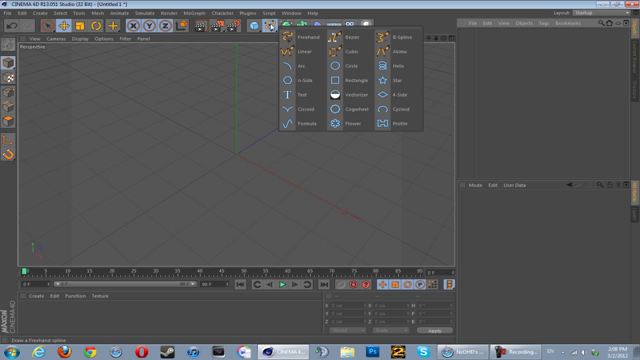
{"action": "mouse_move", "coordinate": [350, 77]}
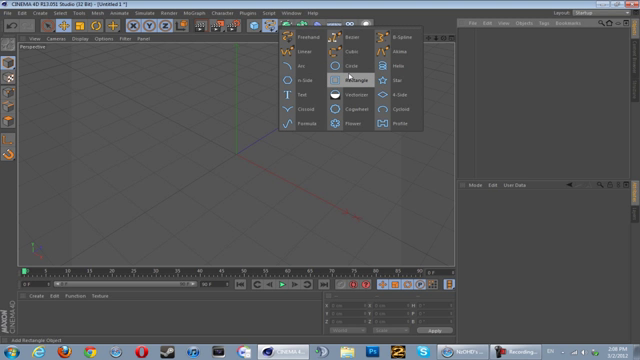
{"action": "left_click", "coordinate": [355, 78]}
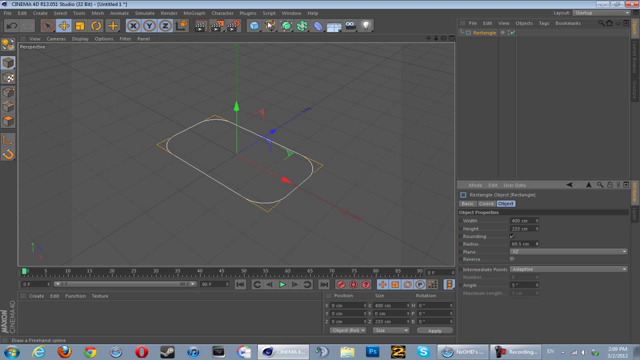
Step: Add a Circle profile and sweep it along the rectangle in a Sweep NURBS
{"action": "left_click", "coordinate": [318, 18]}
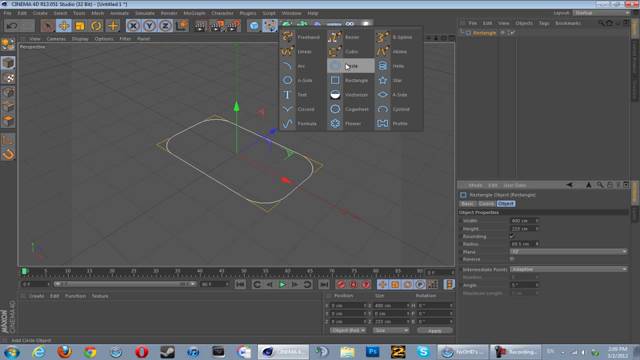
{"action": "left_click", "coordinate": [311, 64]}
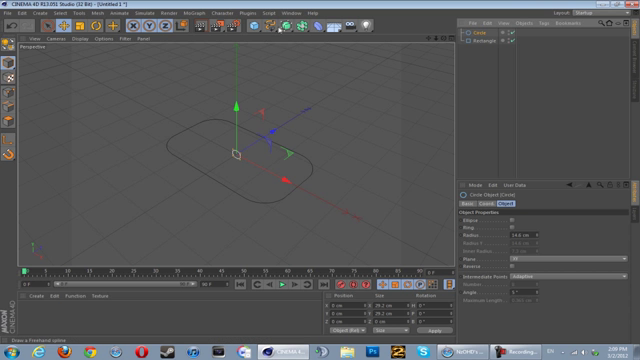
{"action": "mouse_move", "coordinate": [281, 35]}
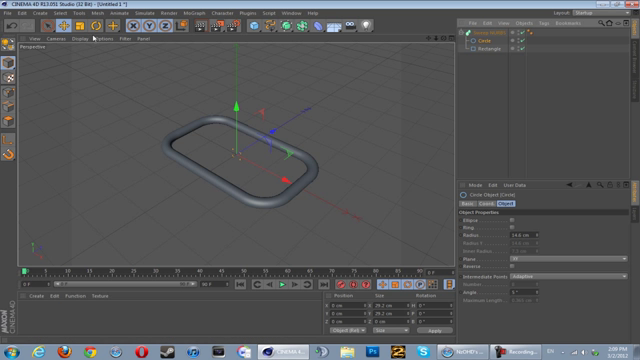
{"action": "left_click", "coordinate": [78, 24]}
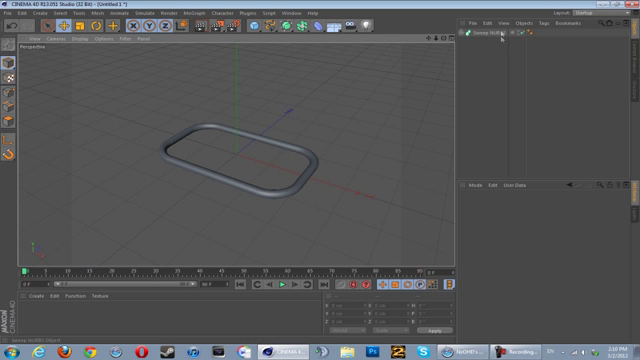
{"action": "left_click", "coordinate": [483, 39]}
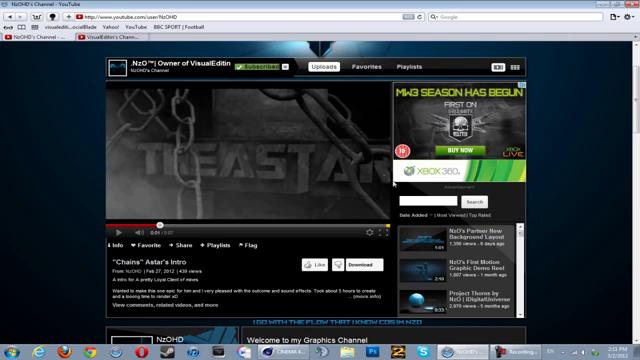
Step: Open the YouTube channel page showing the Chains intro video
{"action": "left_click", "coordinate": [288, 348]}
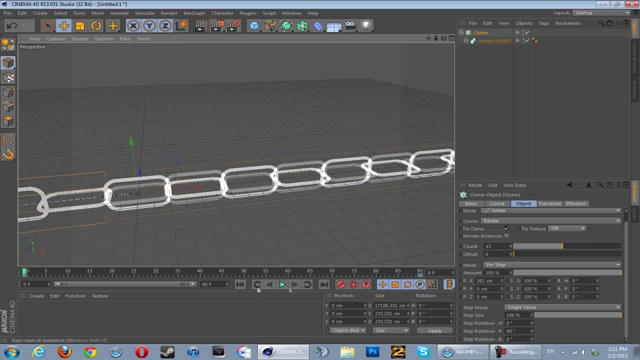
Step: Rewind the chain animation to its first frame and play it forward
{"action": "left_click", "coordinate": [286, 294]}
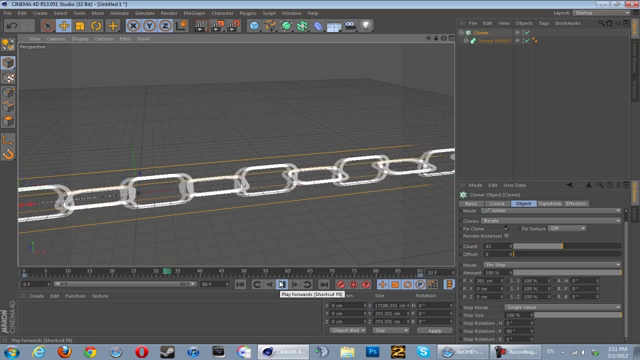